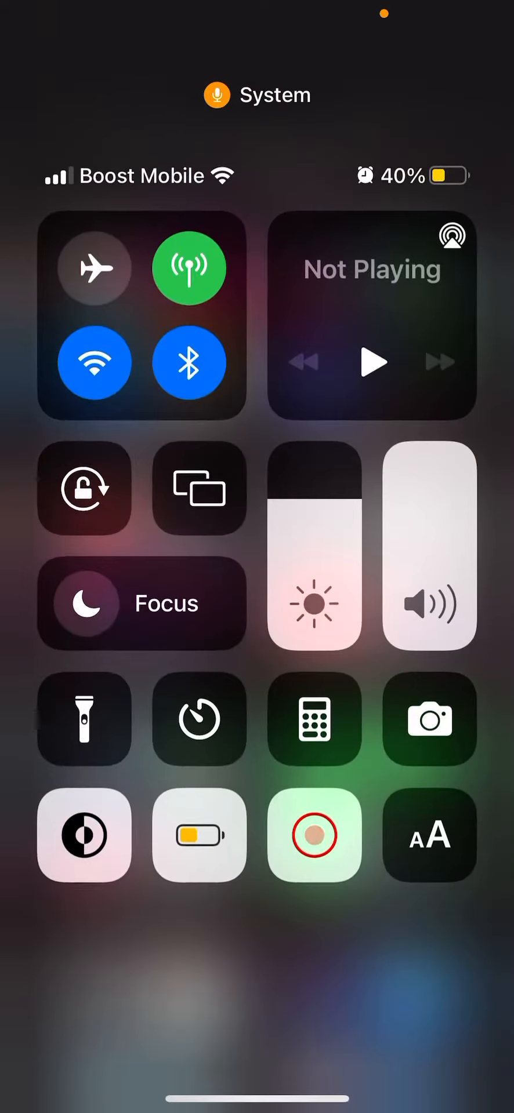
- Start a screen recording from Control Center
{"action": "left_click", "coordinate": [313, 836]}
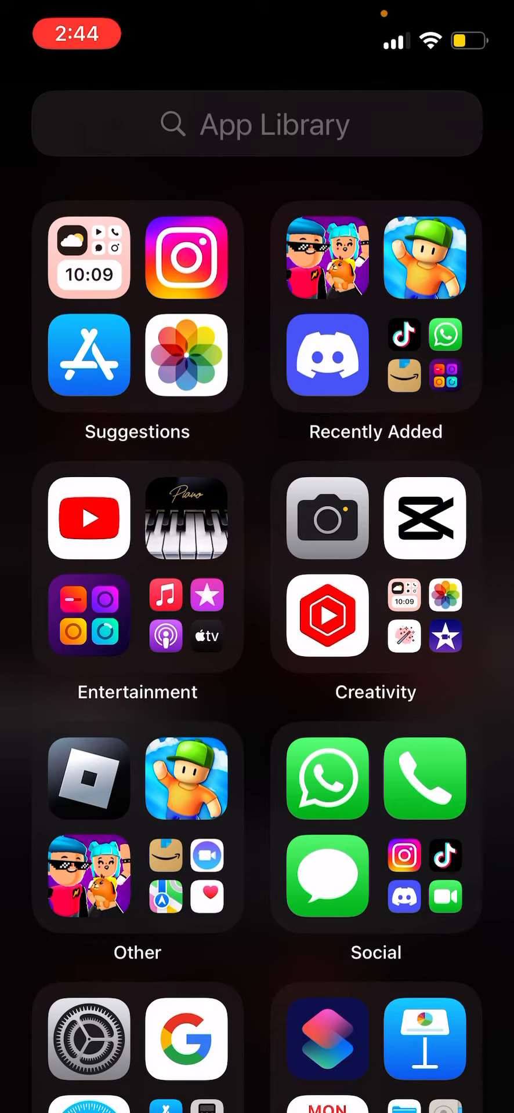
- Find and launch the Shortcuts app from the App Library search
{"action": "left_click", "coordinate": [255, 124]}
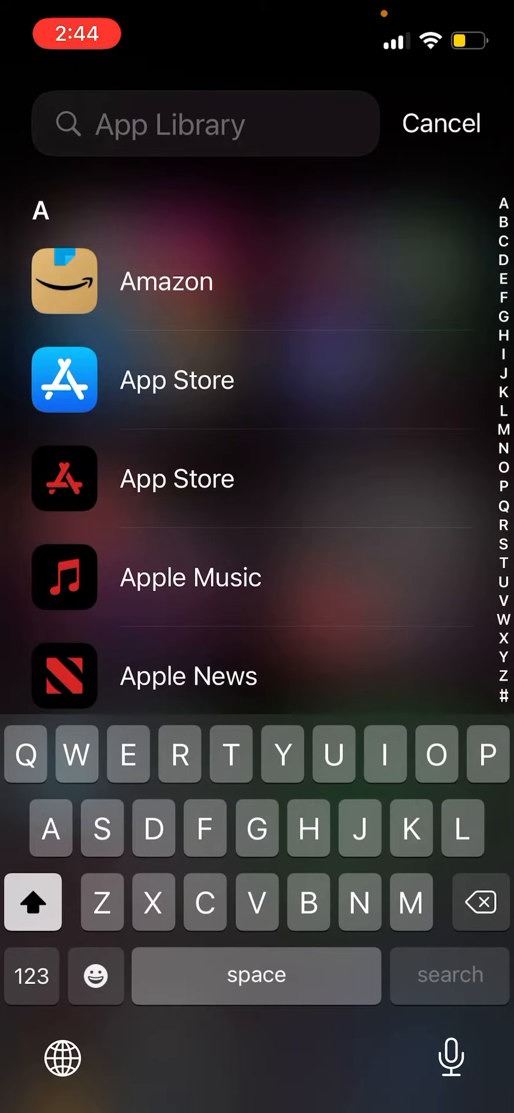
{"action": "type", "text": "Shot"}
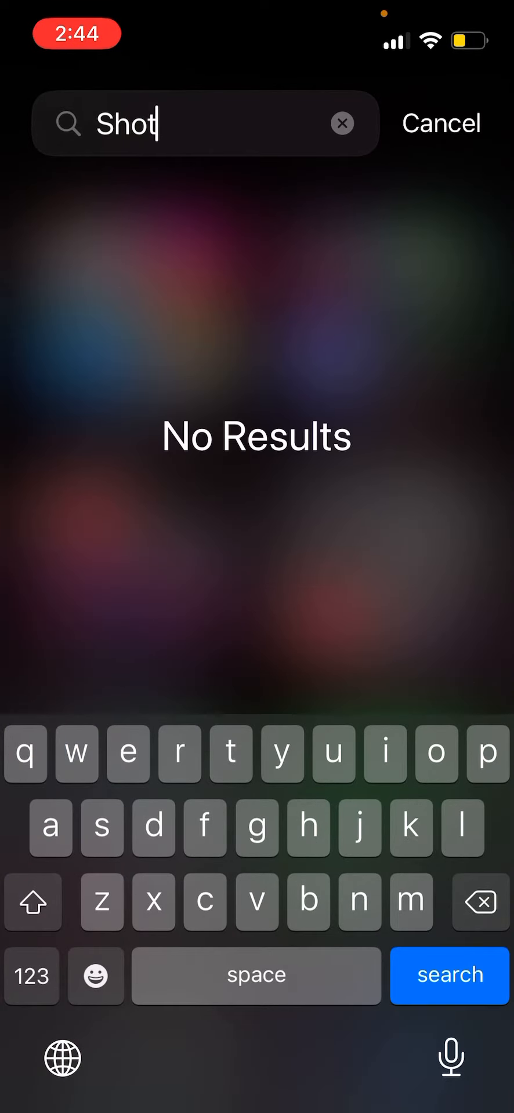
{"action": "left_click", "coordinate": [440, 123]}
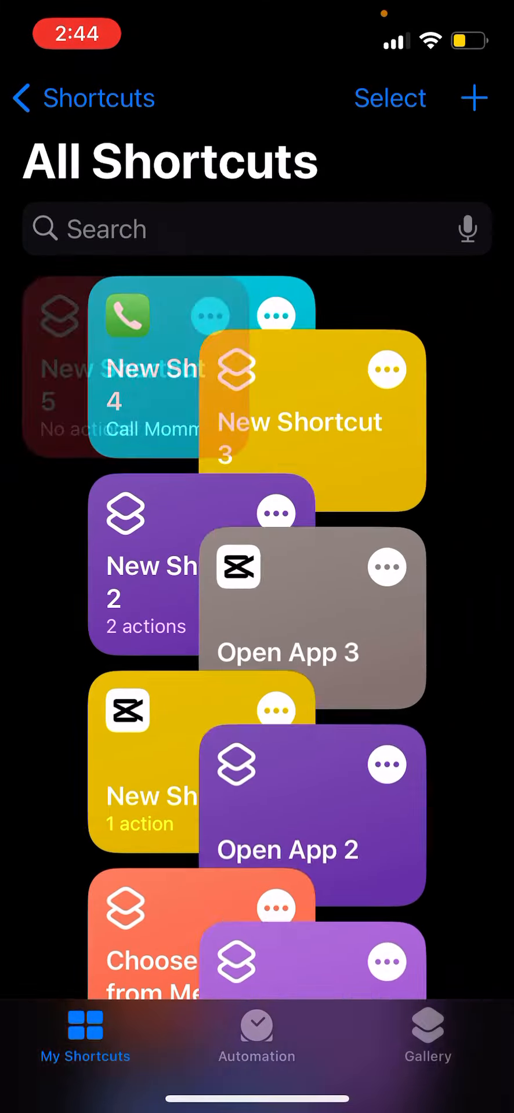
- Create a new shortcut whose Open App action launches Roblox
{"action": "left_click", "coordinate": [475, 97]}
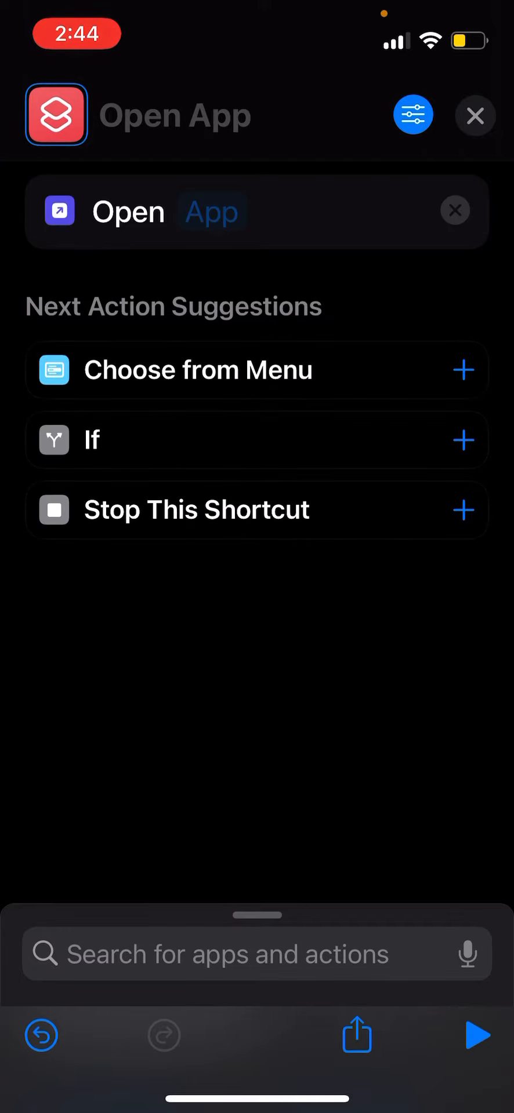
{"action": "left_click", "coordinate": [210, 211]}
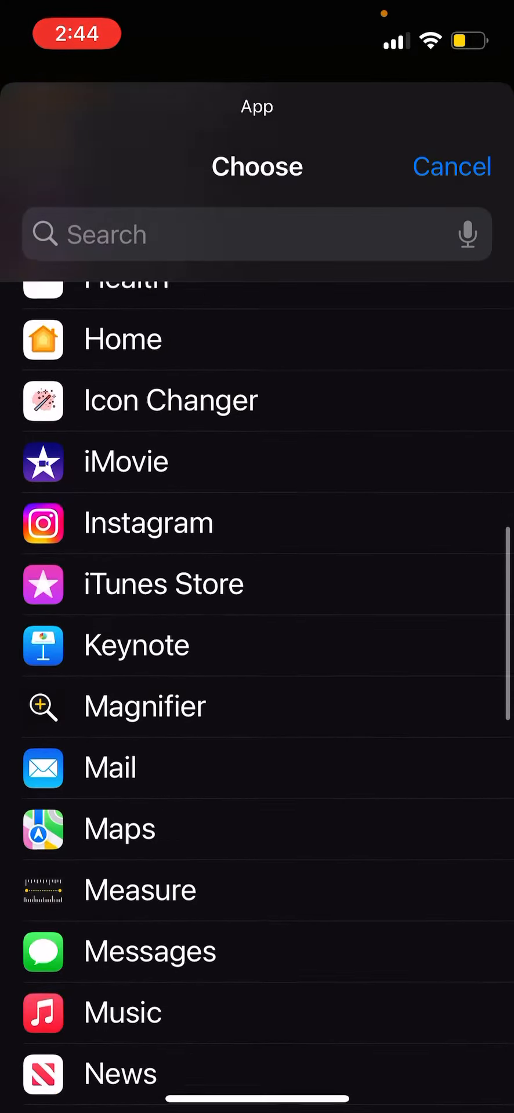
{"action": "scroll", "scroll_direction": "down", "scroll_amount": 3}
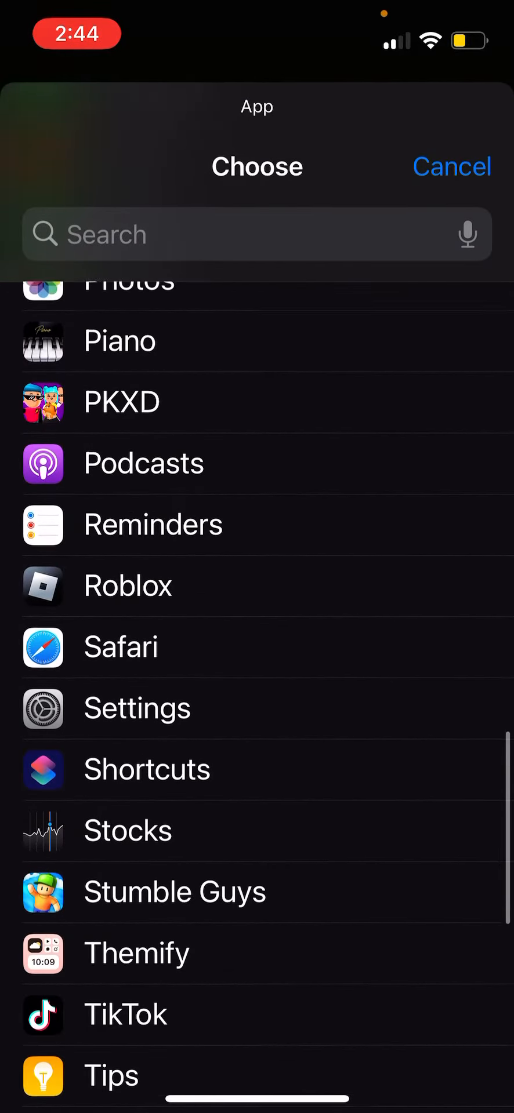
{"action": "left_click", "coordinate": [127, 584]}
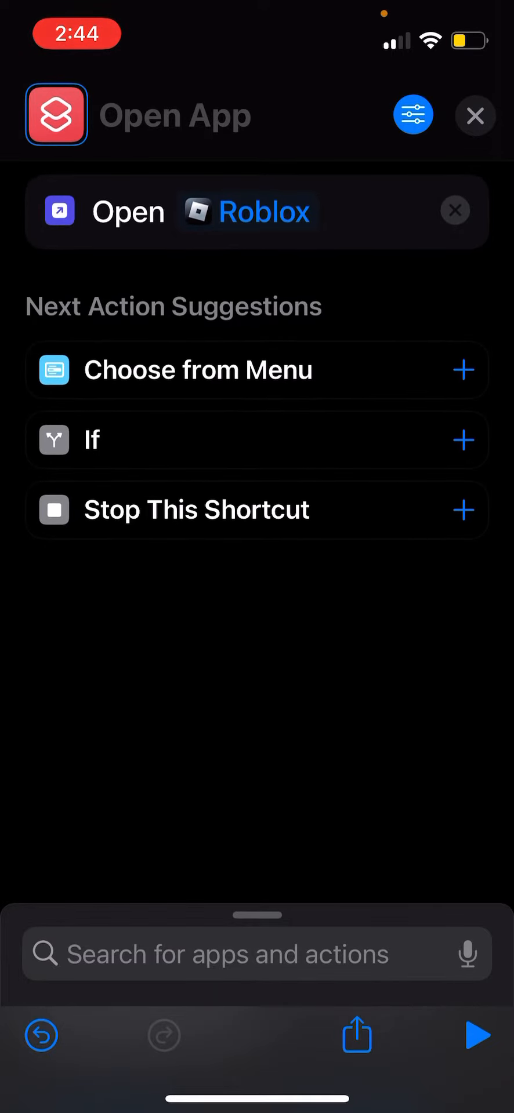
- Add the shortcut to the Home Screen, naming it Roblox via the suggestion
{"action": "left_click", "coordinate": [413, 115]}
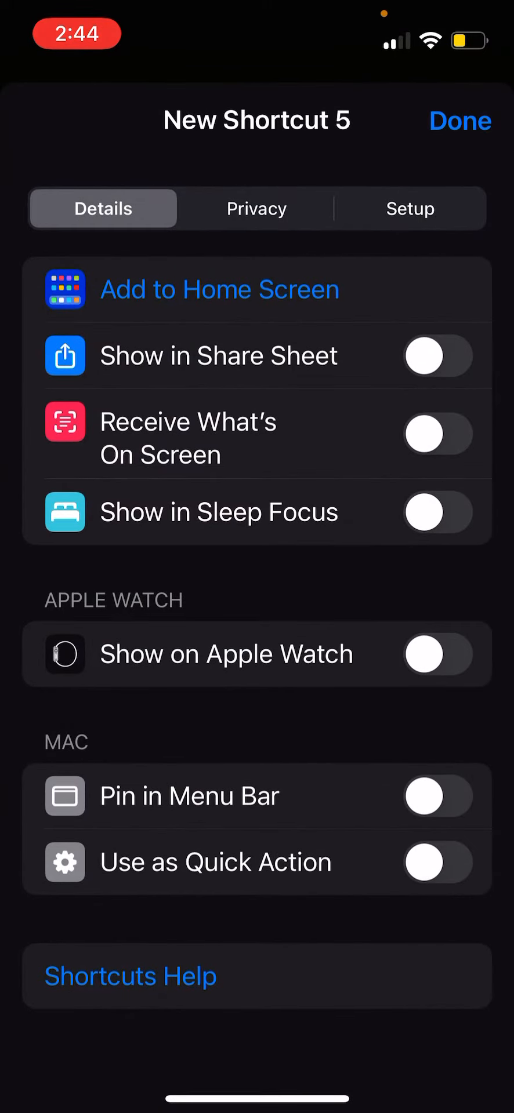
{"action": "left_click", "coordinate": [218, 289]}
{"action": "type", "text": "N"}
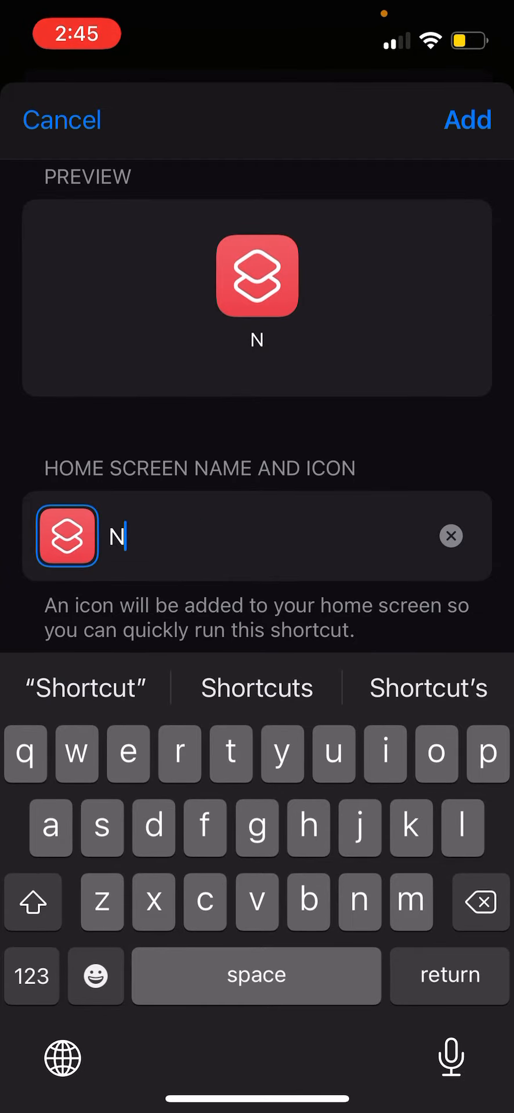
{"action": "type", "text": "ob"}
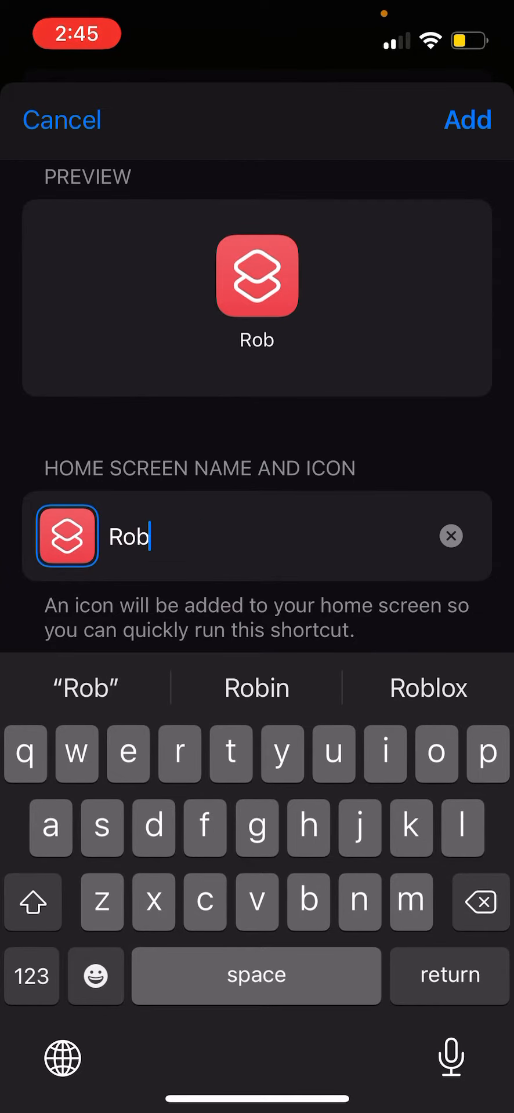
{"action": "left_click", "coordinate": [427, 687]}
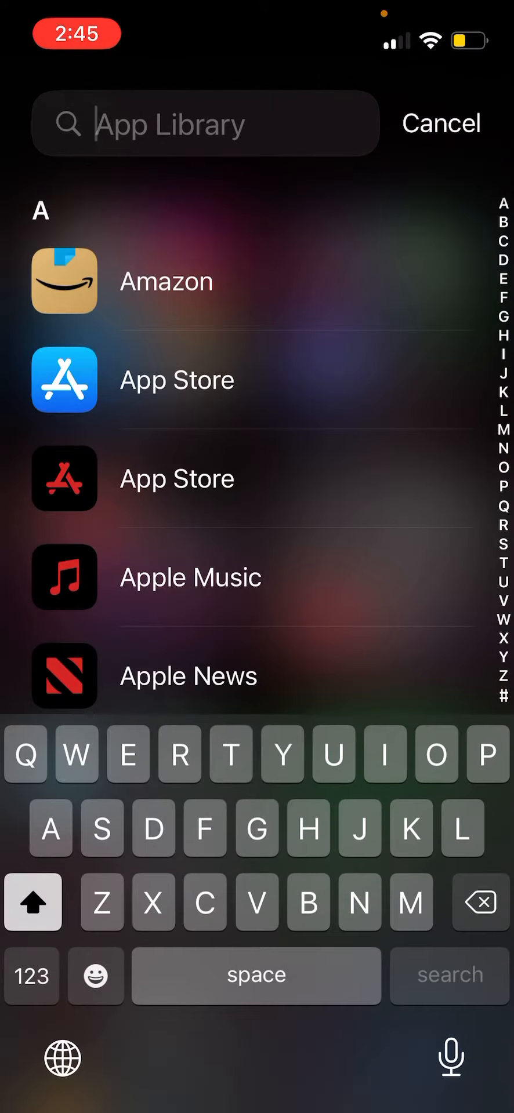
- Search Google for the Roblox logo and browse the image results
{"action": "left_click", "coordinate": [440, 123]}
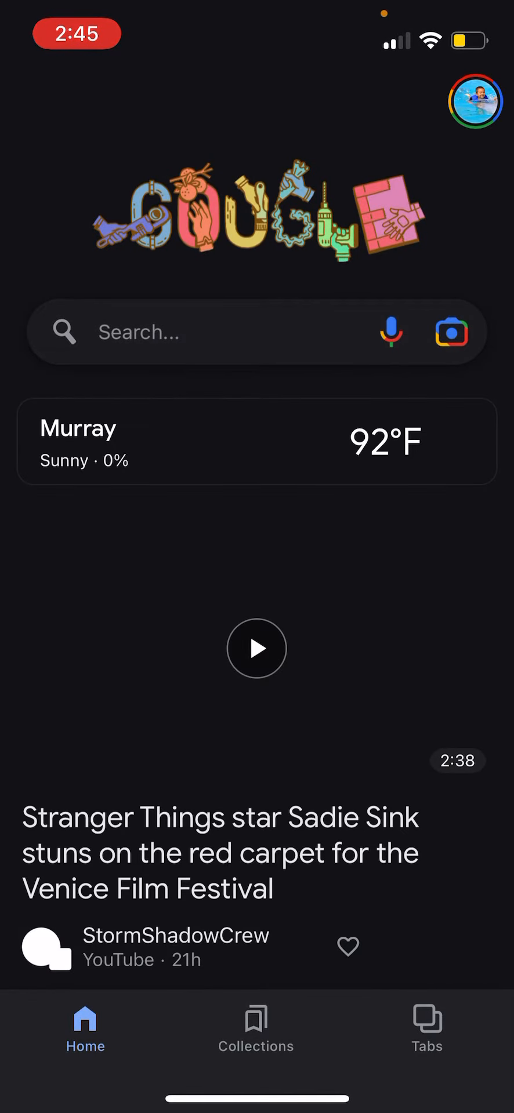
{"action": "type", "text": "r"}
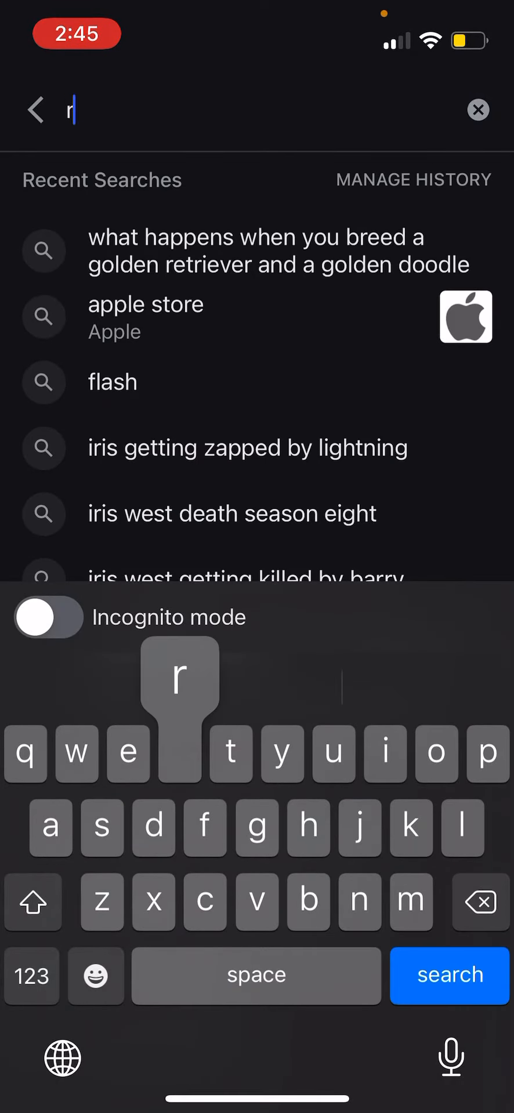
{"action": "type", "text": "oblo"}
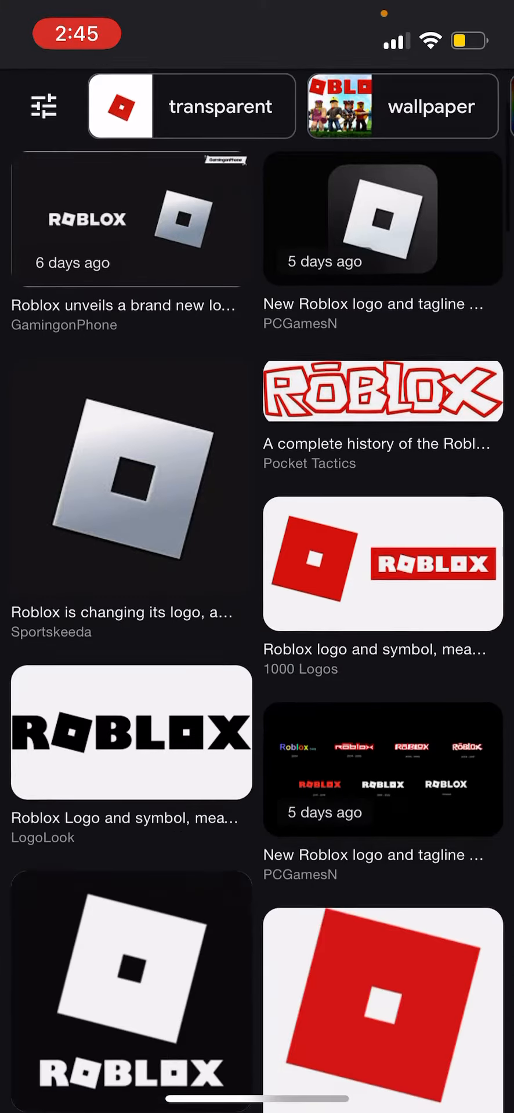
{"action": "scroll", "scroll_direction": "down", "scroll_amount": 3}
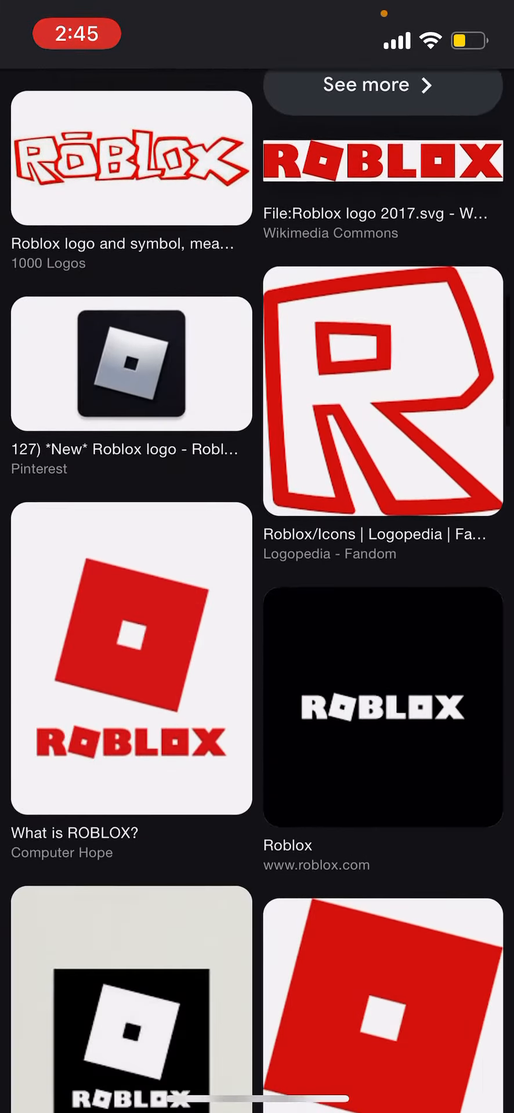
{"action": "scroll", "scroll_direction": "down", "scroll_amount": 3}
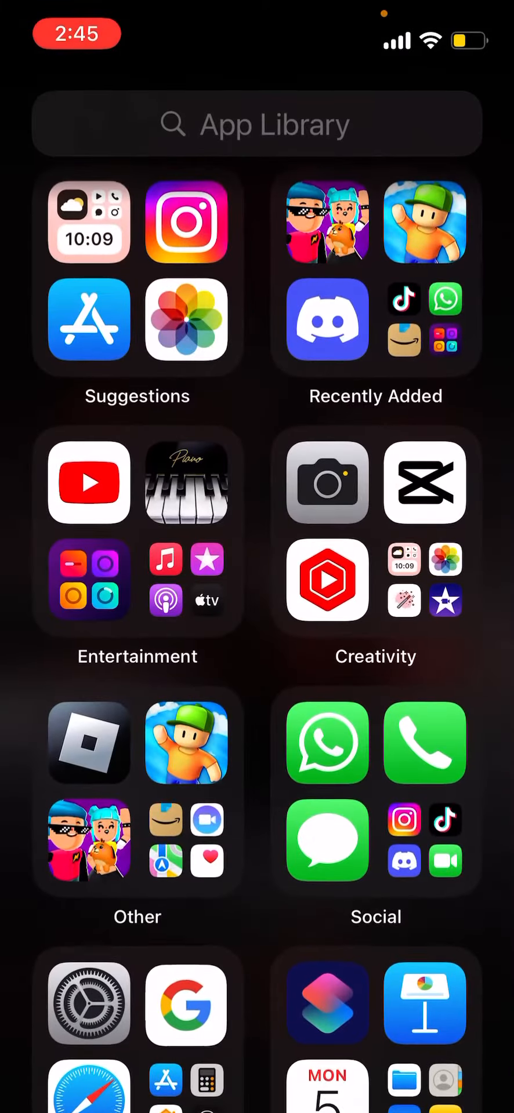
- Set the saved Roblox logo photo as the icon and add the shortcut to the Home Screen
{"action": "left_click", "coordinate": [255, 124]}
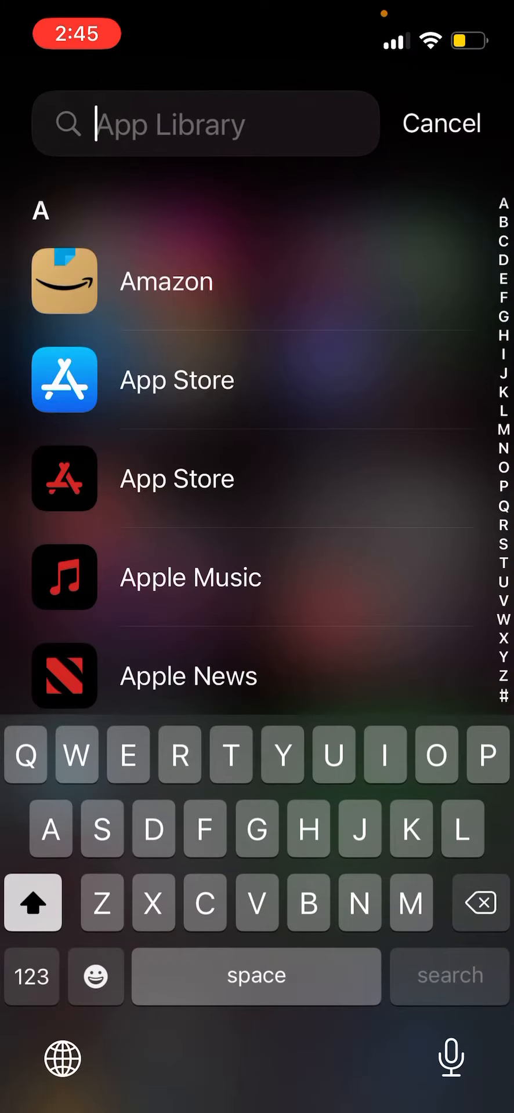
{"action": "type", "text": "Aho"}
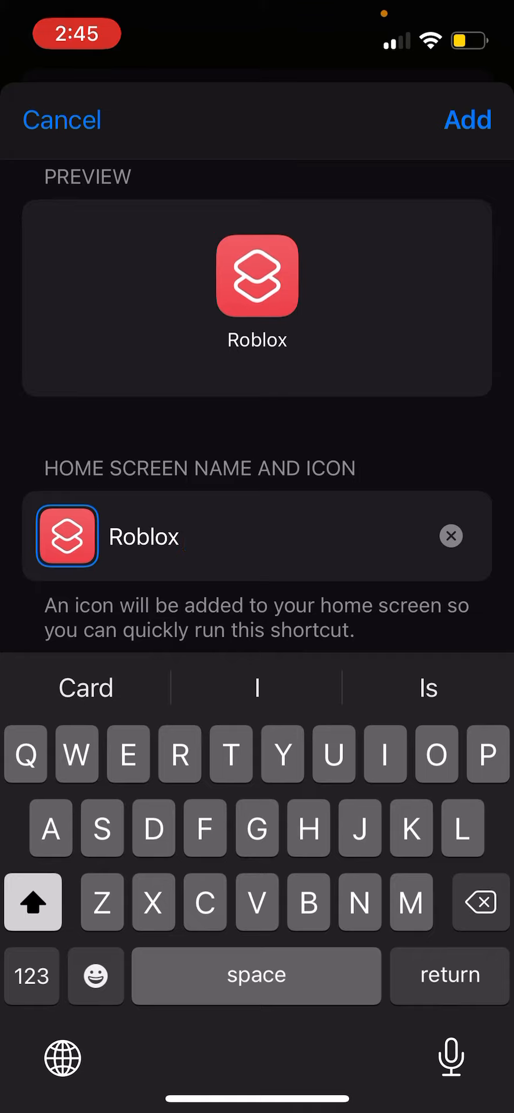
{"action": "left_click", "coordinate": [67, 536]}
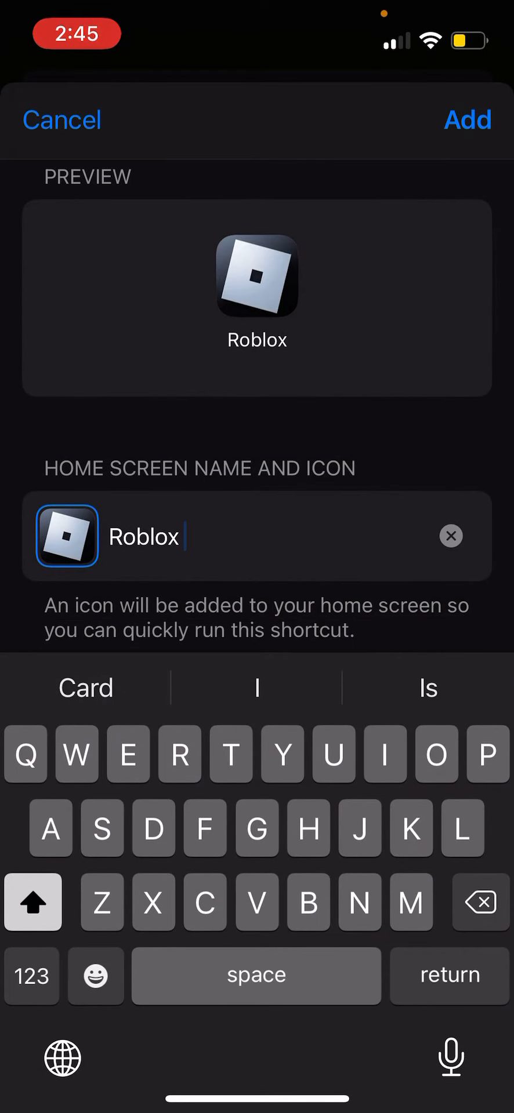
{"action": "left_click", "coordinate": [467, 119]}
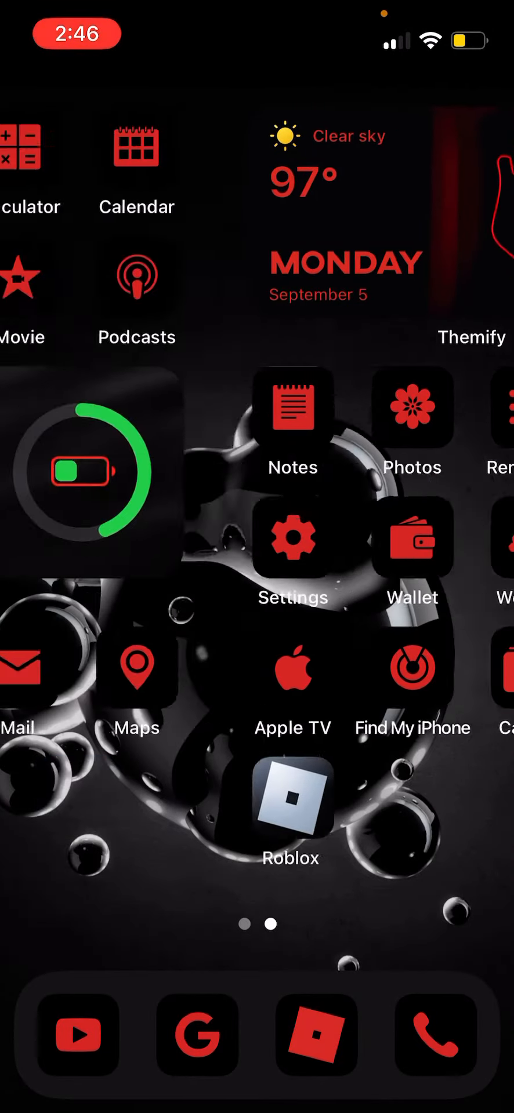
- Return to Google and browse further down the Roblox logo image results
{"action": "scroll", "scroll_direction": "left", "scroll_amount": 3}
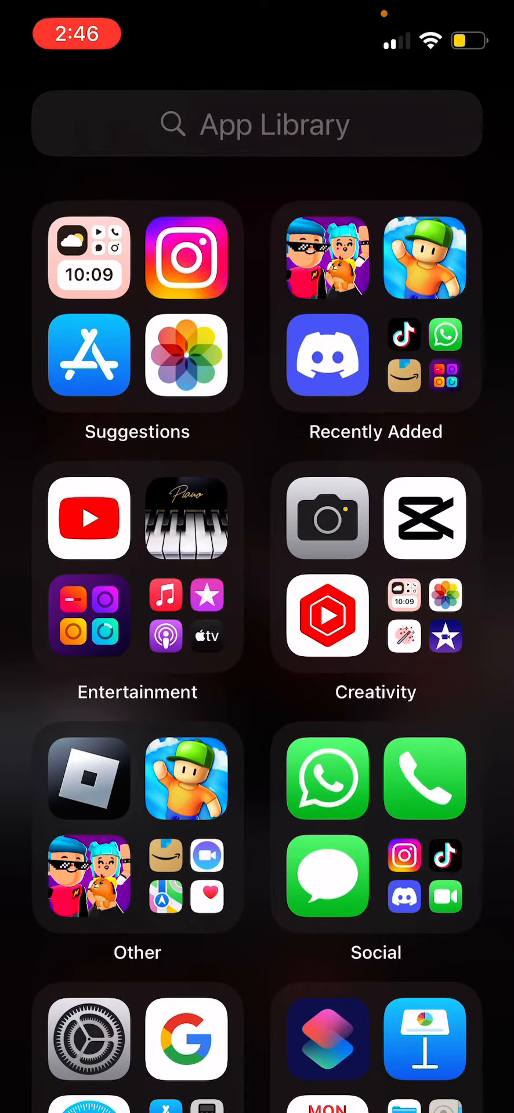
{"action": "left_click", "coordinate": [255, 124]}
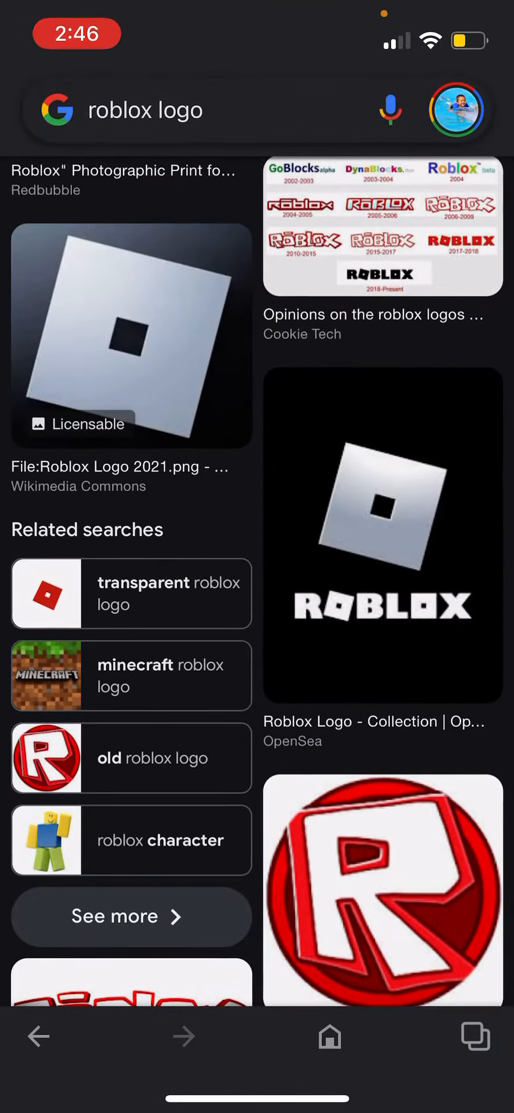
{"action": "scroll", "scroll_direction": "down", "scroll_amount": 3}
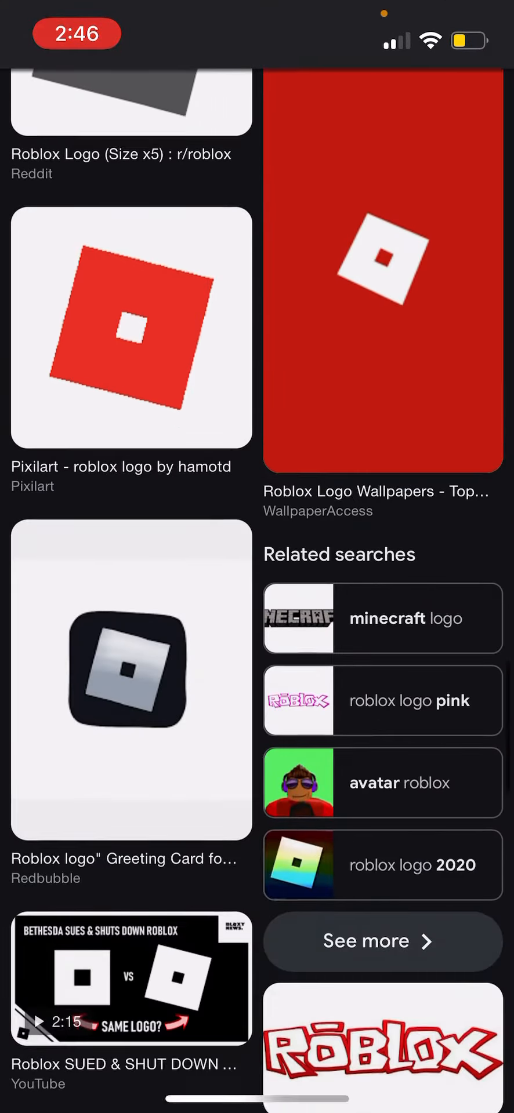
{"action": "scroll", "scroll_direction": "down", "scroll_amount": 3}
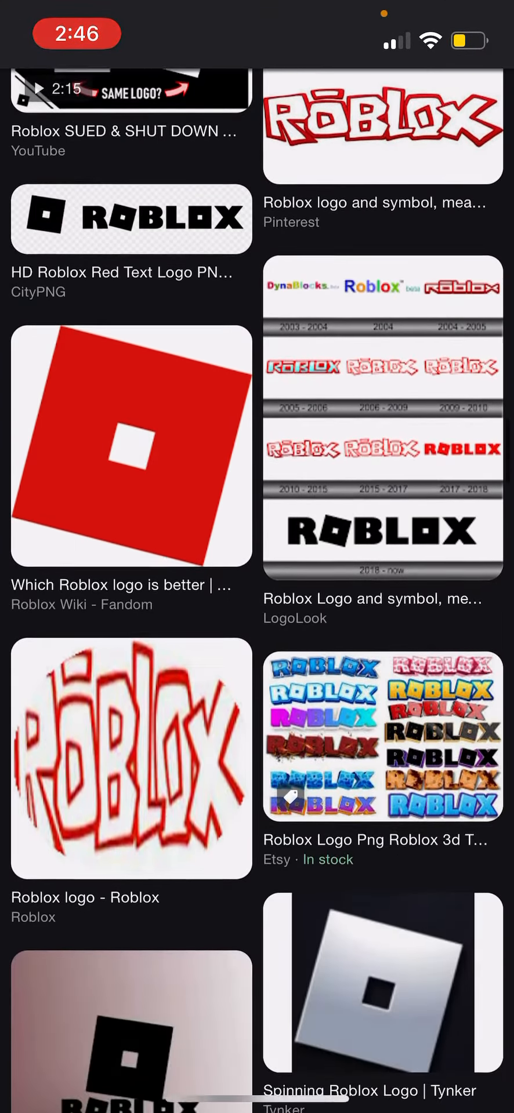
{"action": "scroll", "scroll_direction": "down", "scroll_amount": 3}
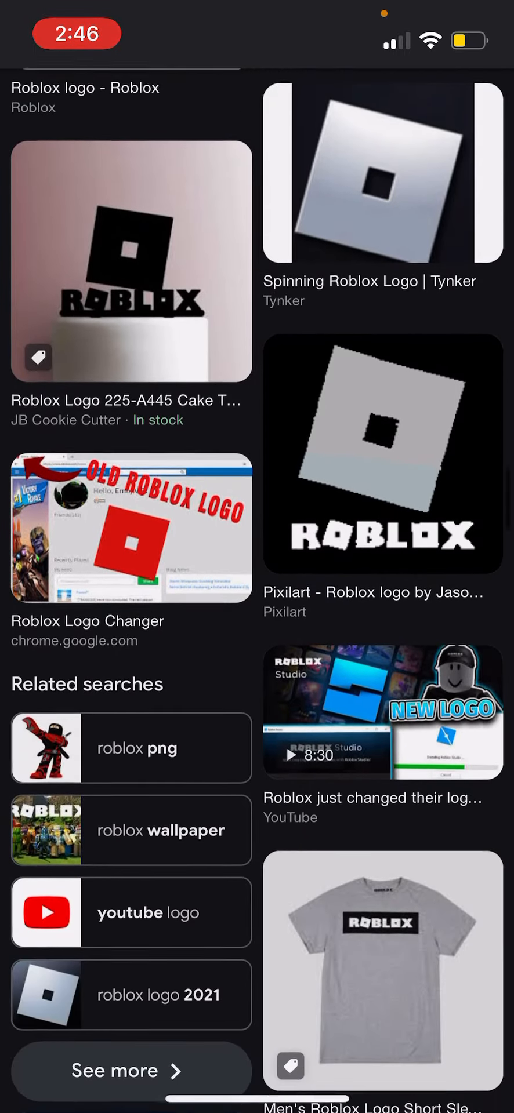
{"action": "scroll", "scroll_direction": "down", "scroll_amount": 3}
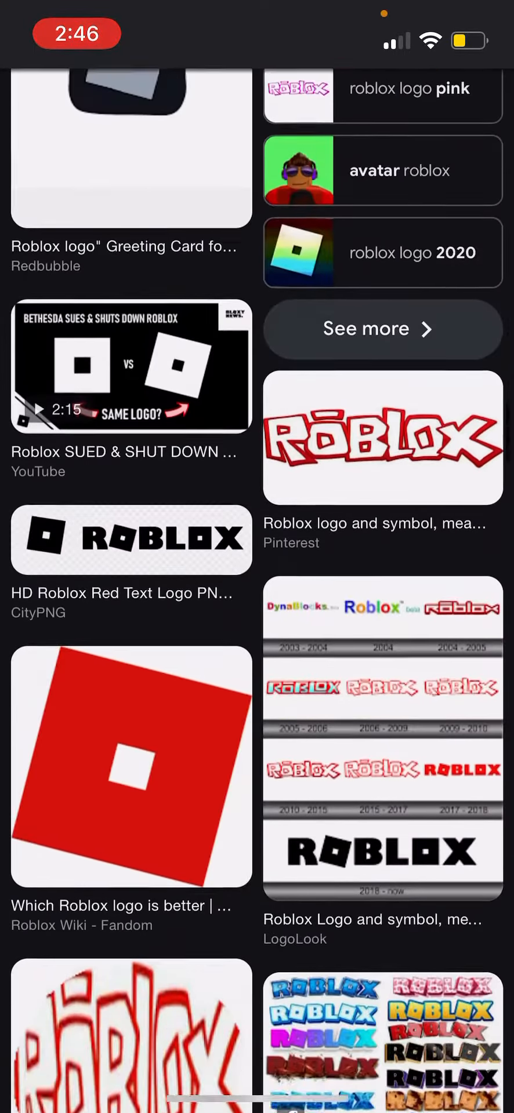
{"action": "scroll", "scroll_direction": "down", "scroll_amount": 3}
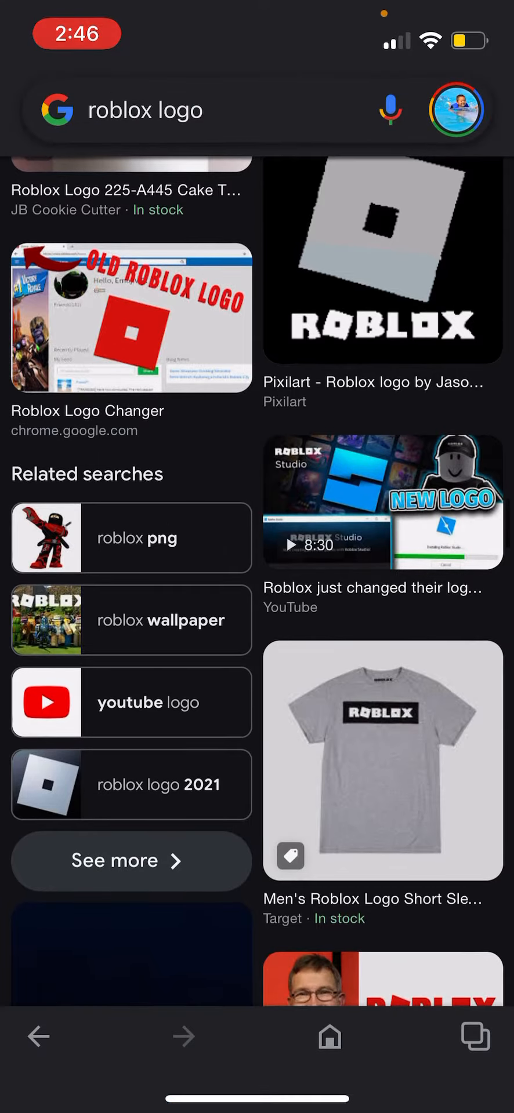
- Follow the 'roblox logo 2021' related search and browse its image results
{"action": "left_click", "coordinate": [131, 785]}
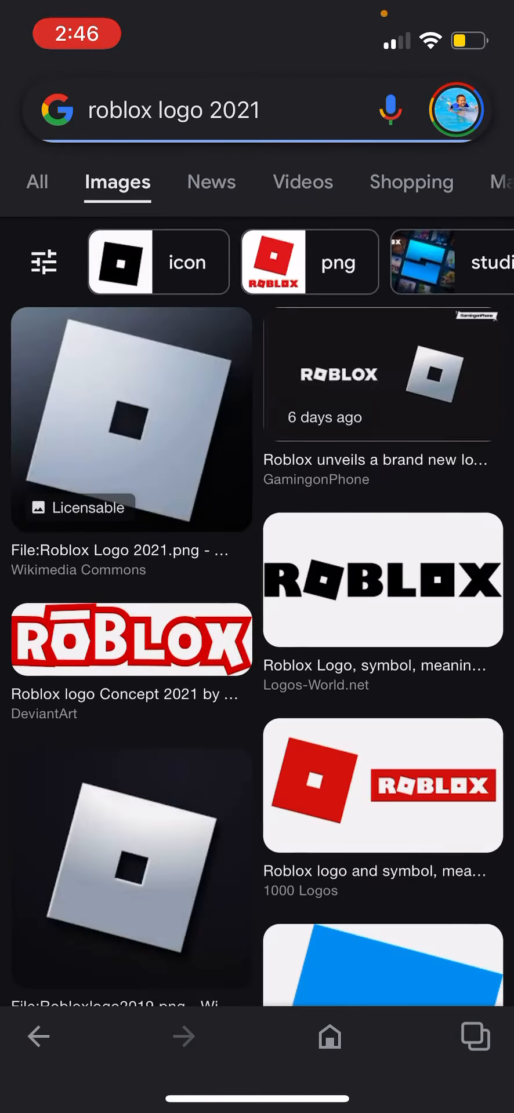
{"action": "scroll", "scroll_direction": "down", "scroll_amount": 3}
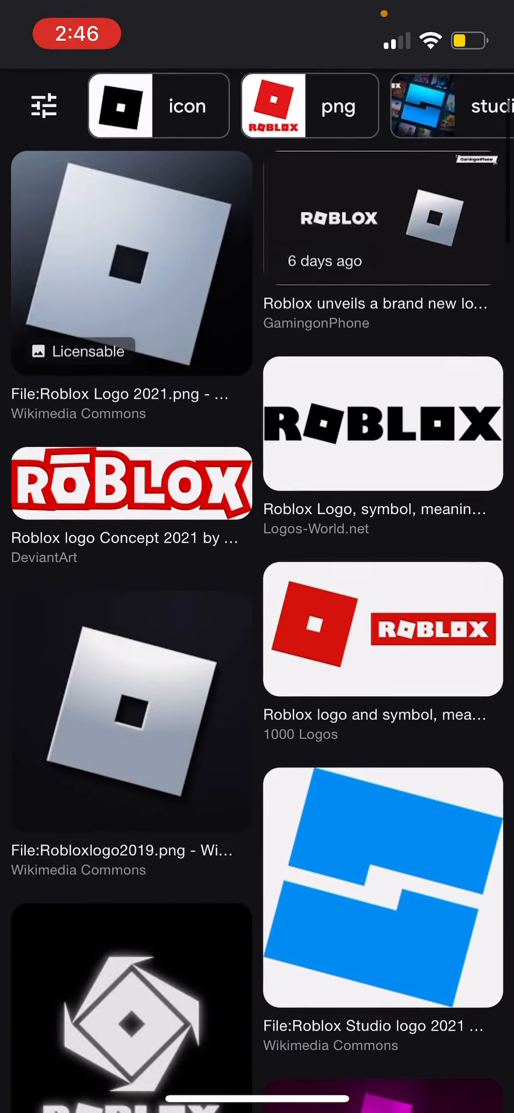
{"action": "scroll", "scroll_direction": "down", "scroll_amount": 3}
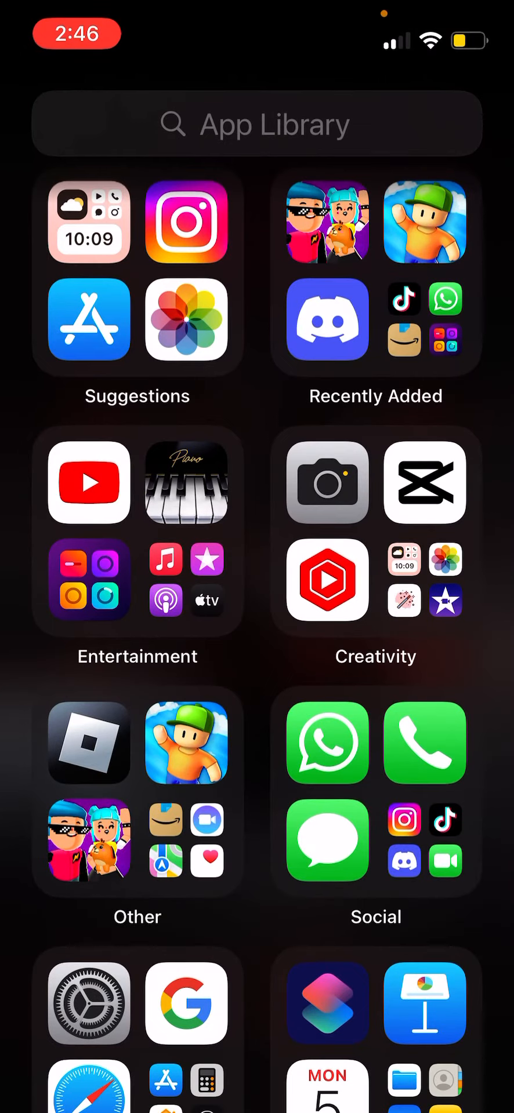
- Name the second shortcut's Home Screen icon Roblox and start choosing its photo
{"action": "type", "text": "D"}
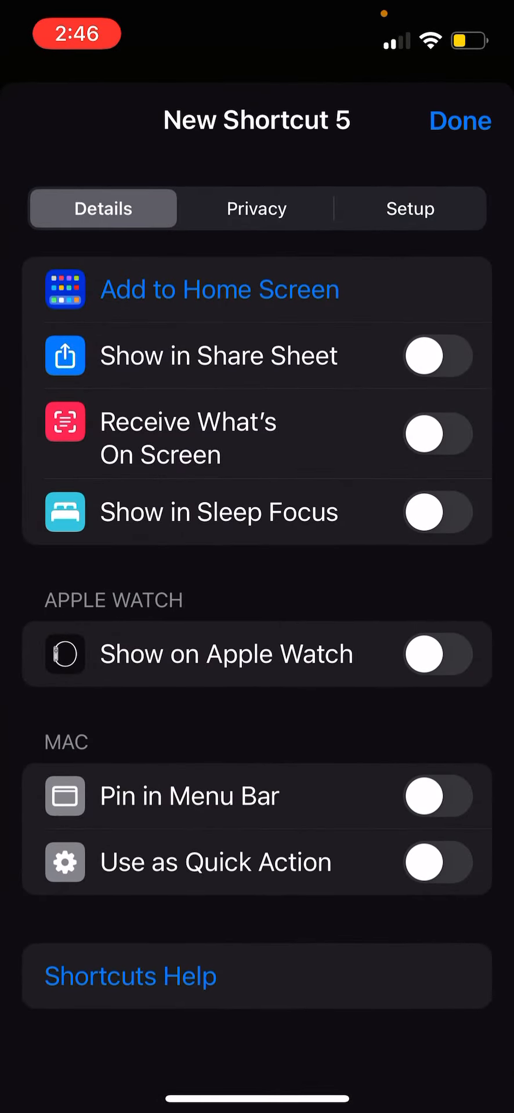
{"action": "left_click", "coordinate": [218, 289]}
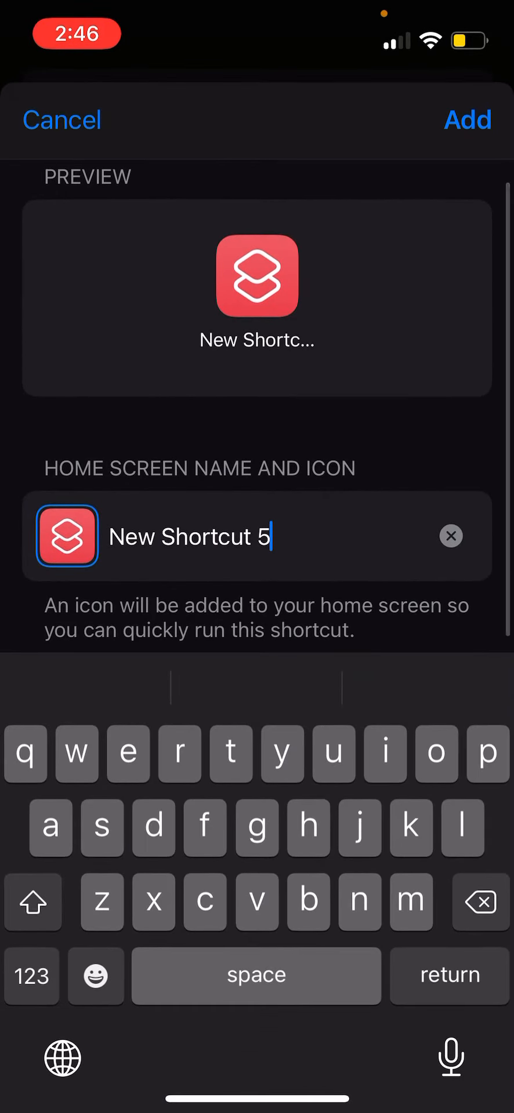
{"action": "left_click", "coordinate": [451, 536]}
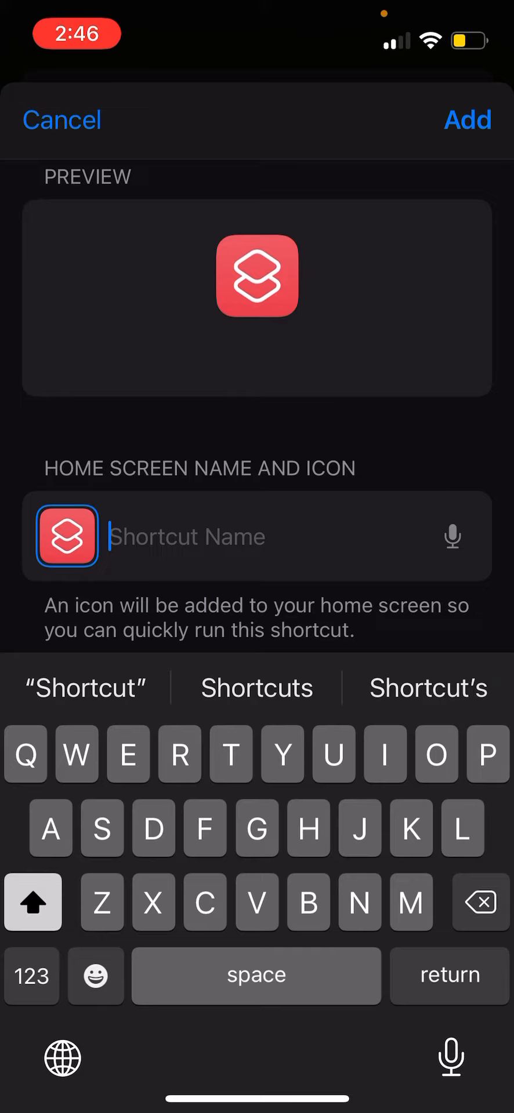
{"action": "type", "text": "Rob"}
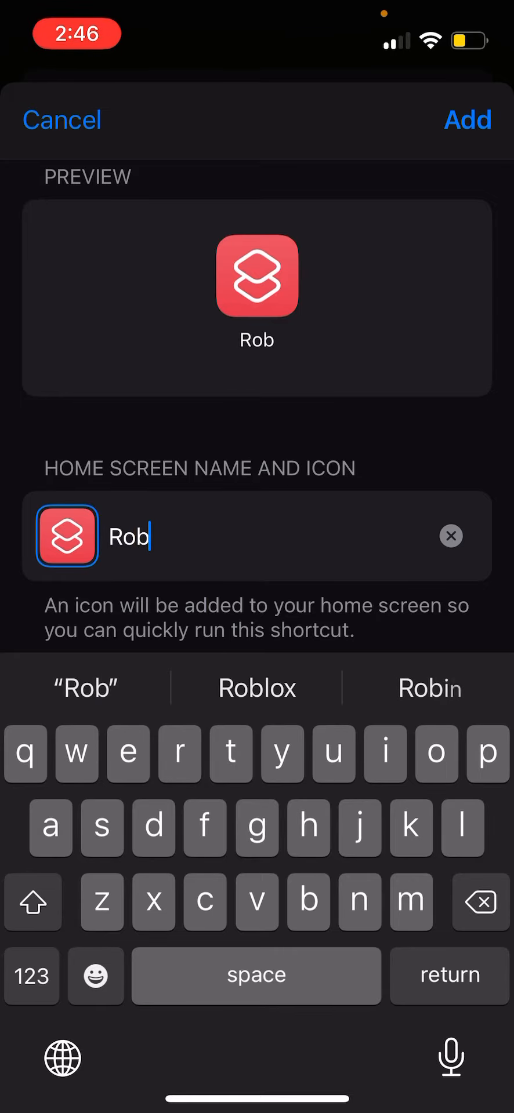
{"action": "left_click", "coordinate": [256, 687]}
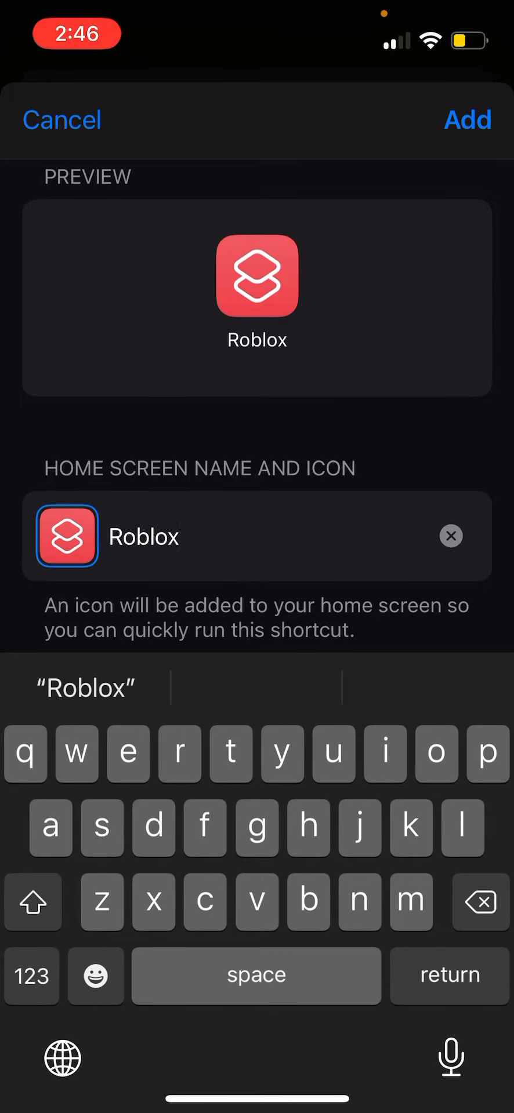
{"action": "left_click", "coordinate": [68, 536]}
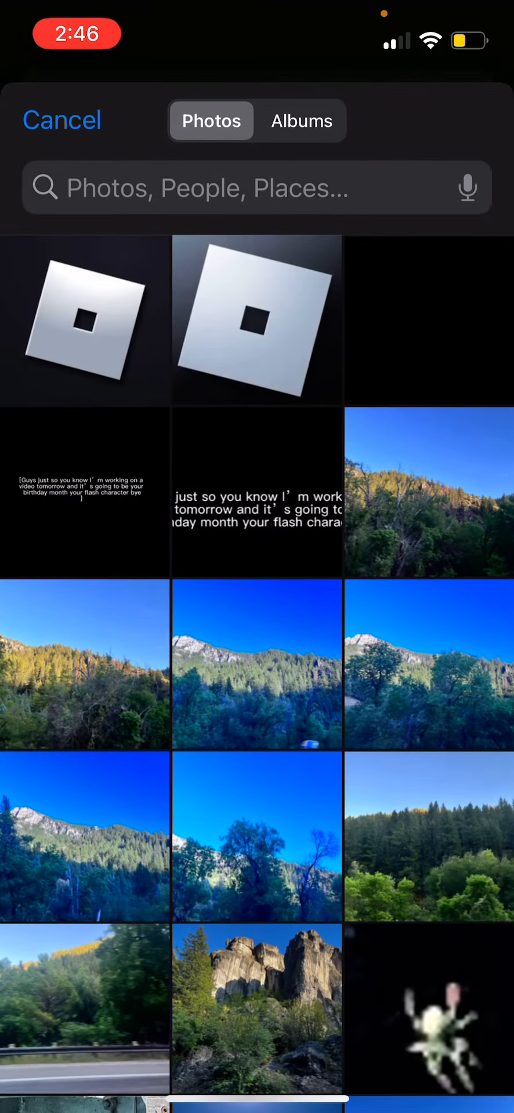